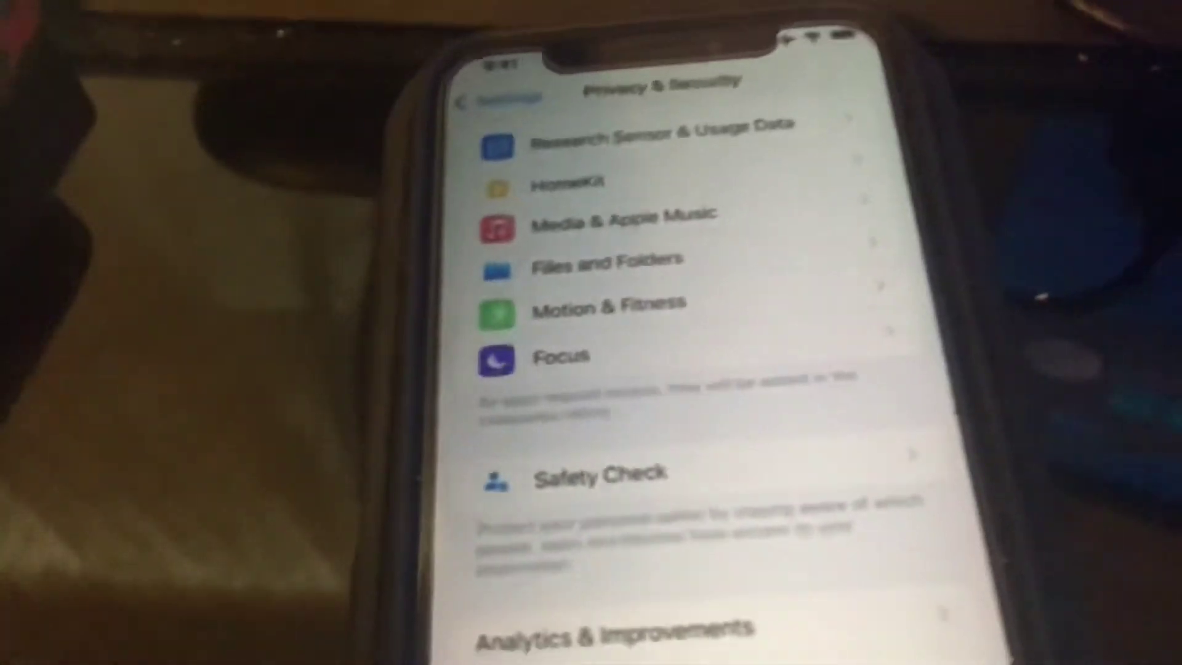
{"action": "scroll", "scroll_direction": "down", "scroll_amount": 3}
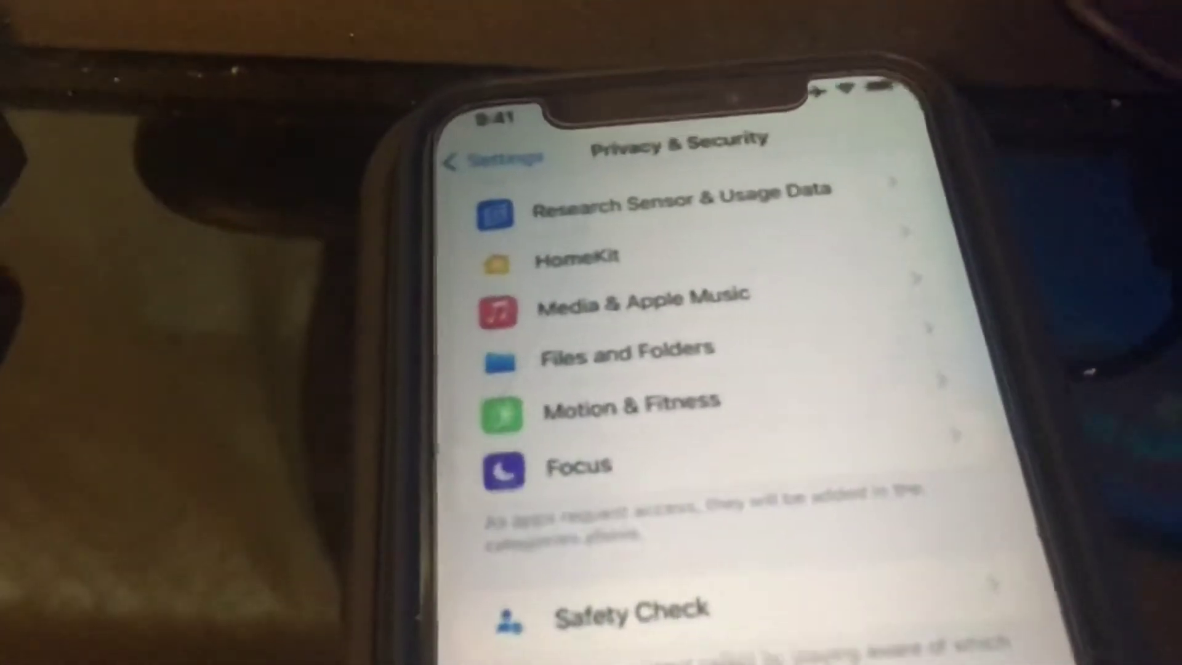
{"action": "scroll", "scroll_direction": "down", "scroll_amount": 3}
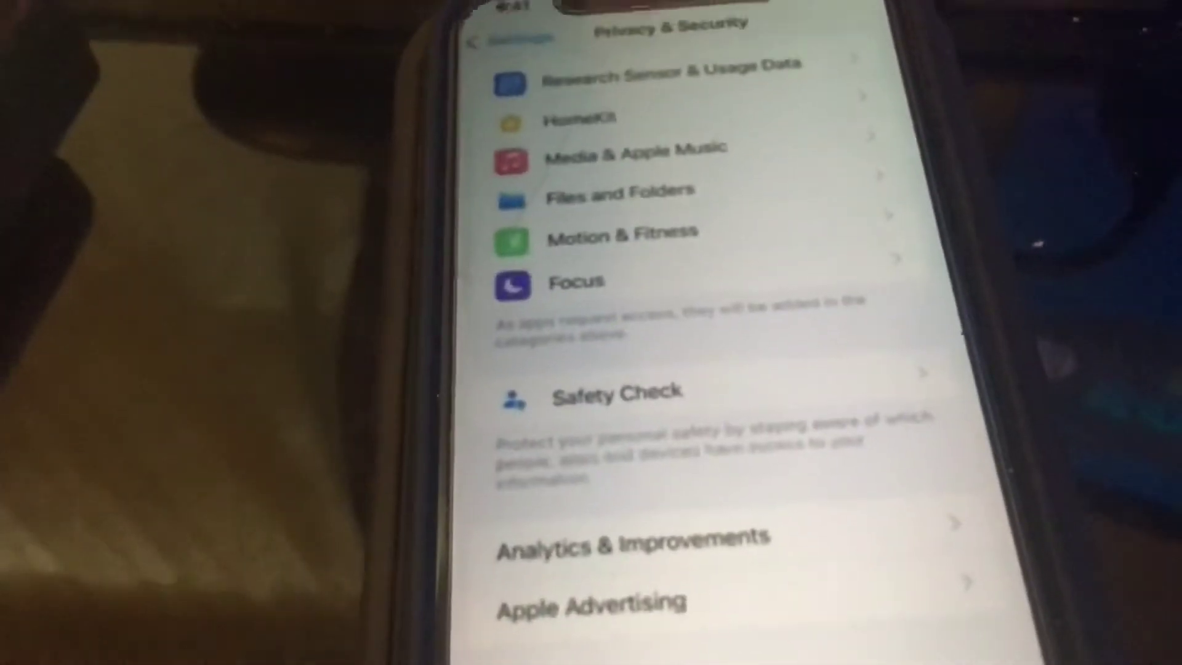